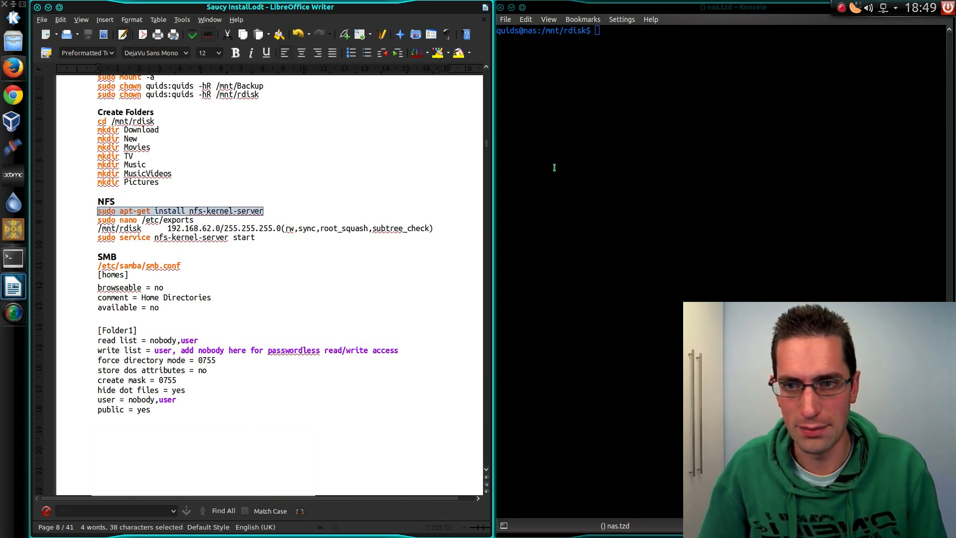
Step: Install the nfs-kernel-server package using sudo apt-get install
type("sudo apt-get install nfs-kernel-server")
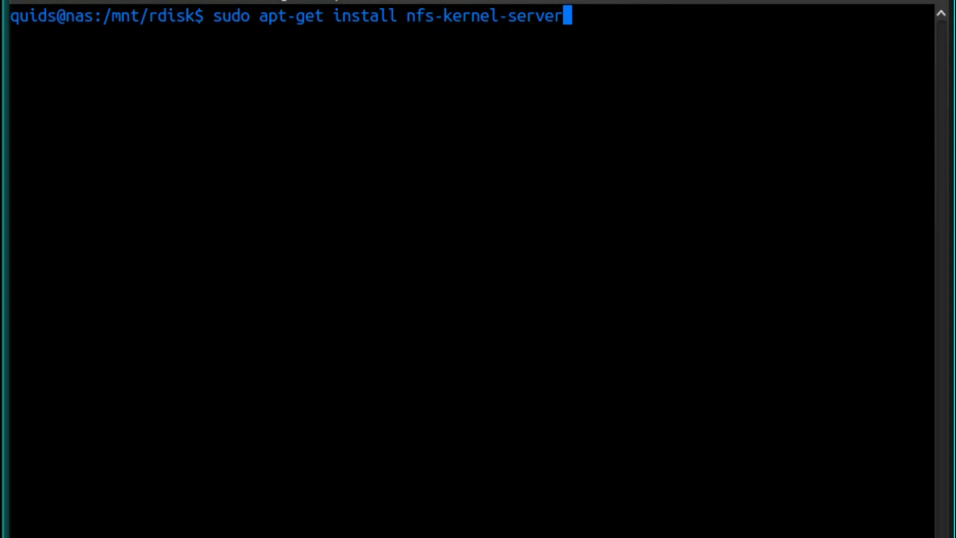
key("Return")
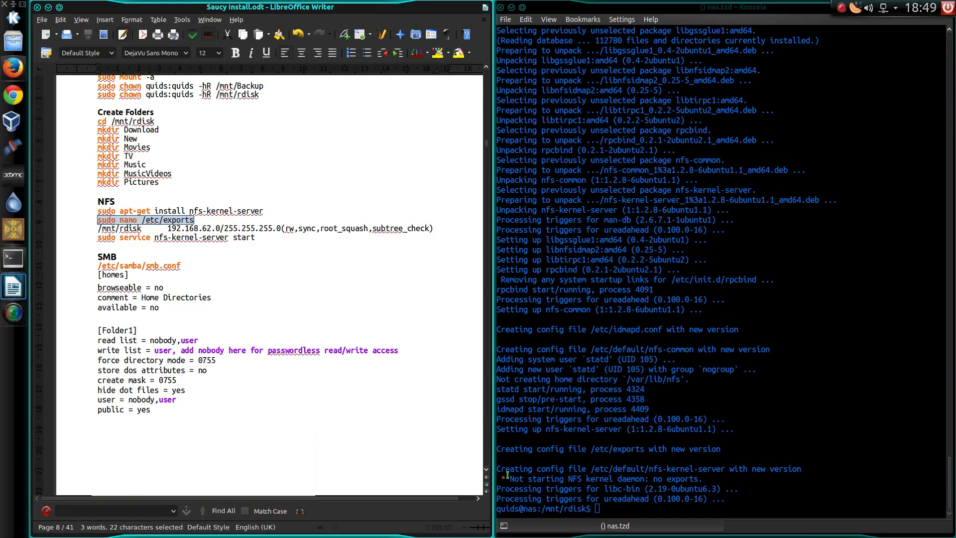
mouse_move(665, 503)
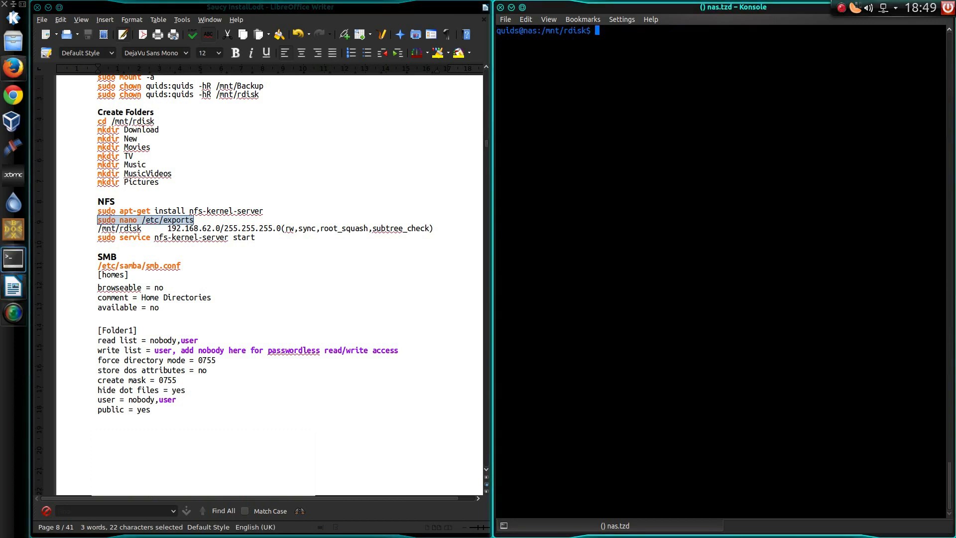
Step: Open /etc/exports in nano and enter the /mnt/rdisk export line with rw,sync,root_squash,subtree_check
type("sudo nano /etc/exports")
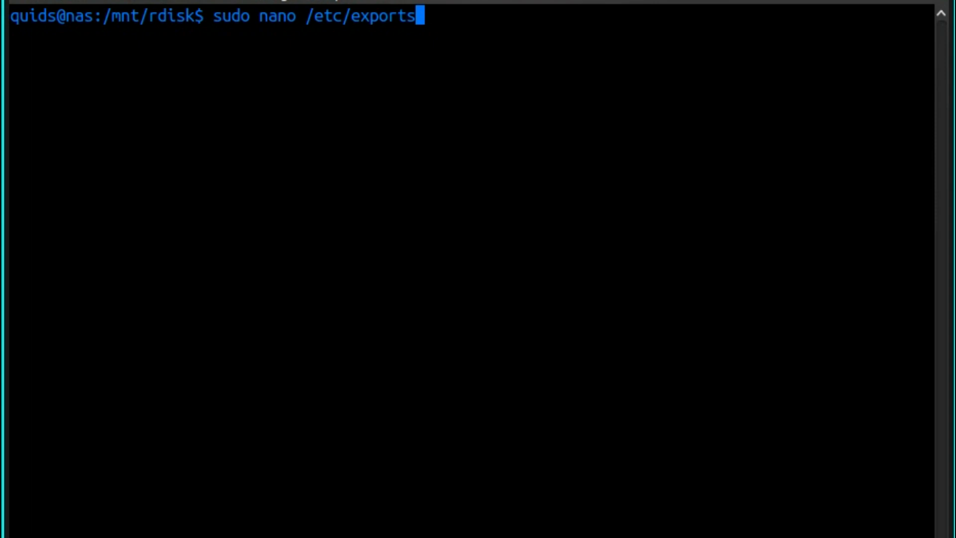
key("Return")
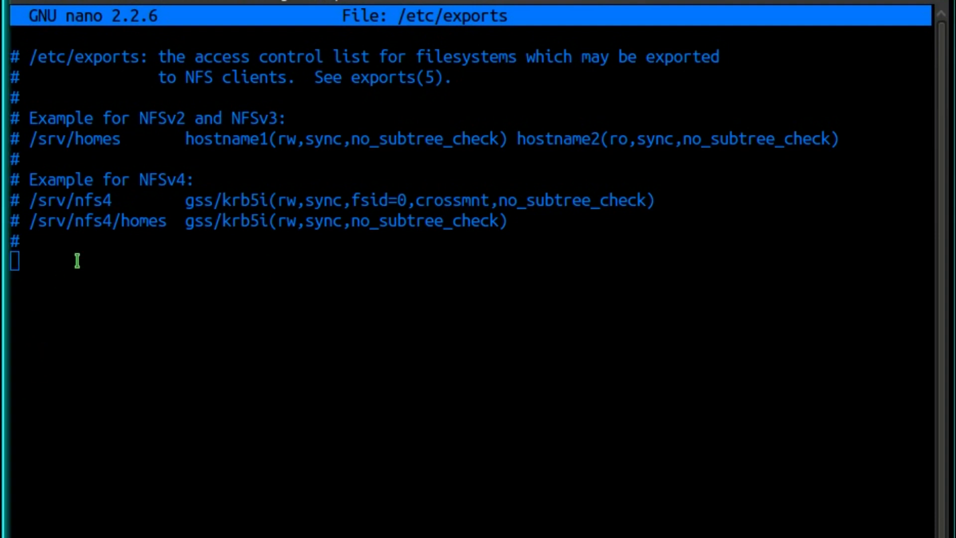
type("/mnt/rdisk\t\t192.168.62.0/255.255.255.0(rw,sync,root_squash,subtree_check)")
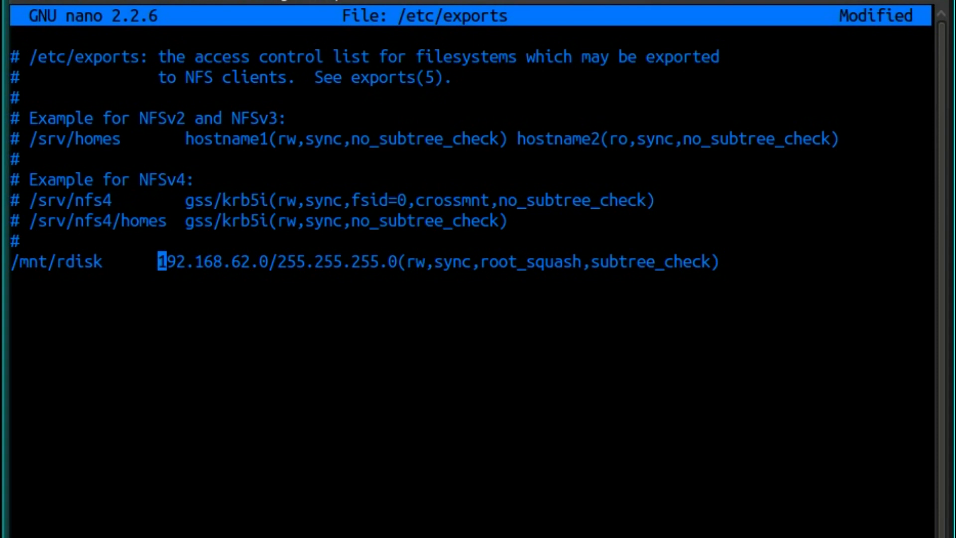
Step: Adjust the client network, trying a /24 prefix before keeping the 255.255.255.0 mask
key("Right")
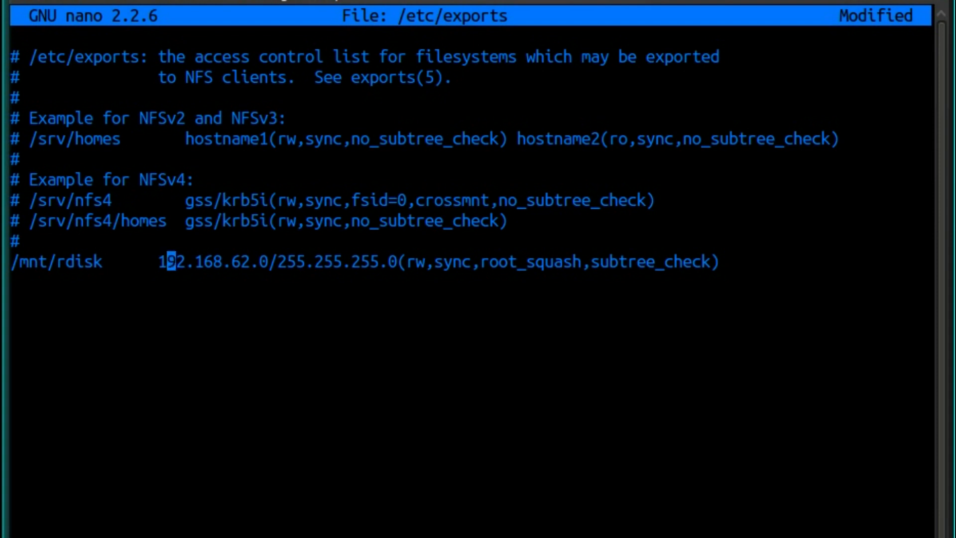
key("Right")
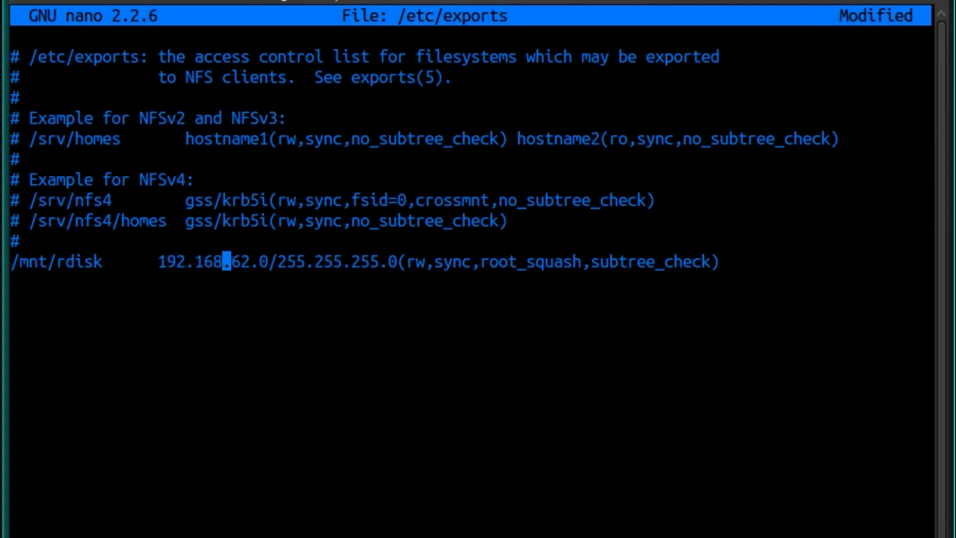
key("Right")
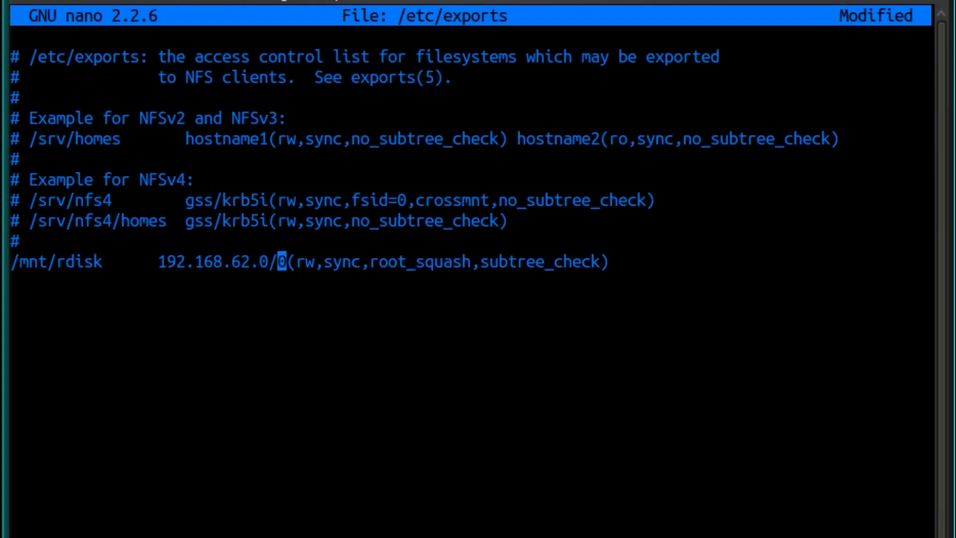
type("24")
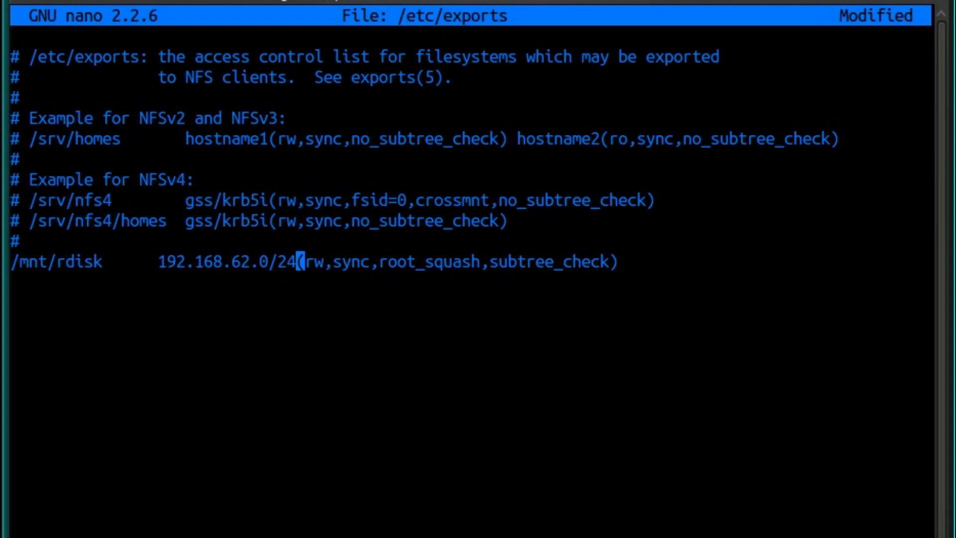
key("BackSpace")
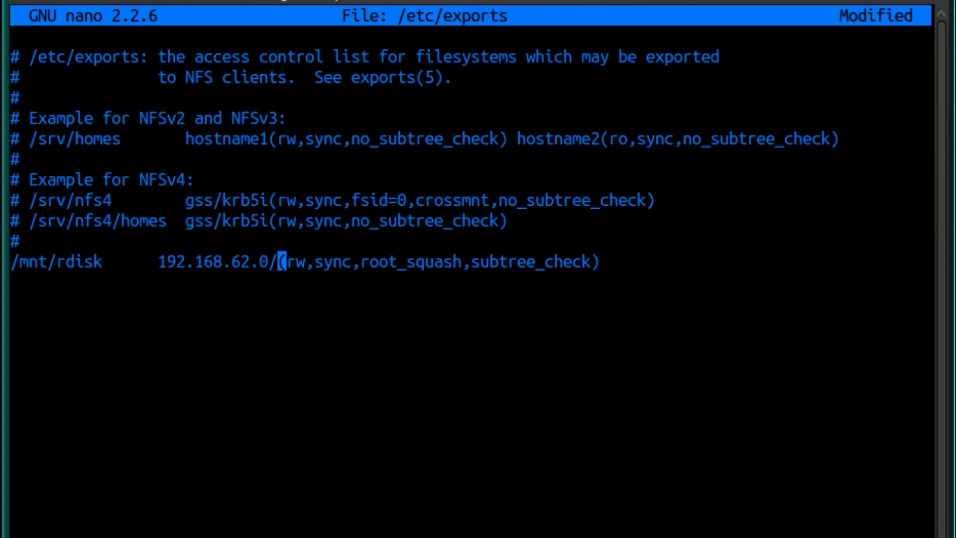
type("255.255.255.0")
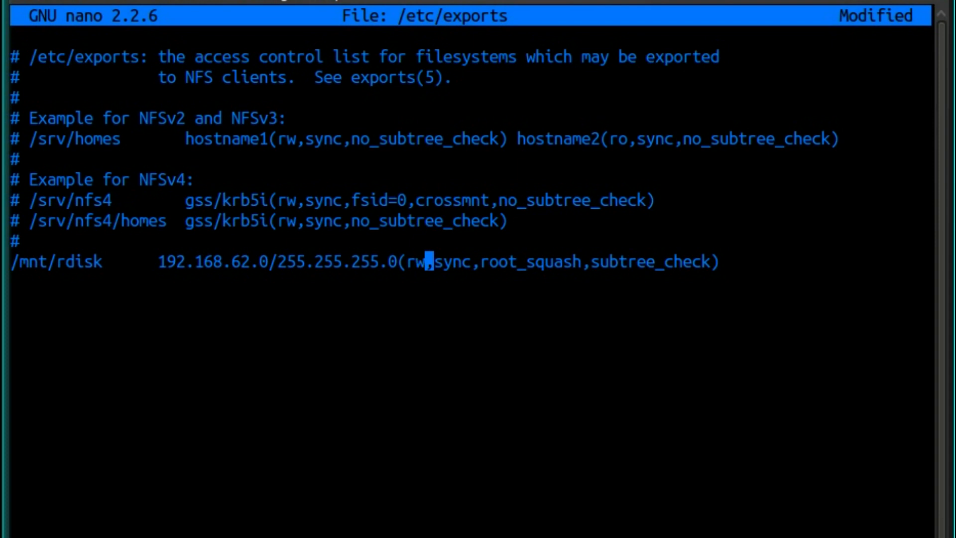
key("Right")
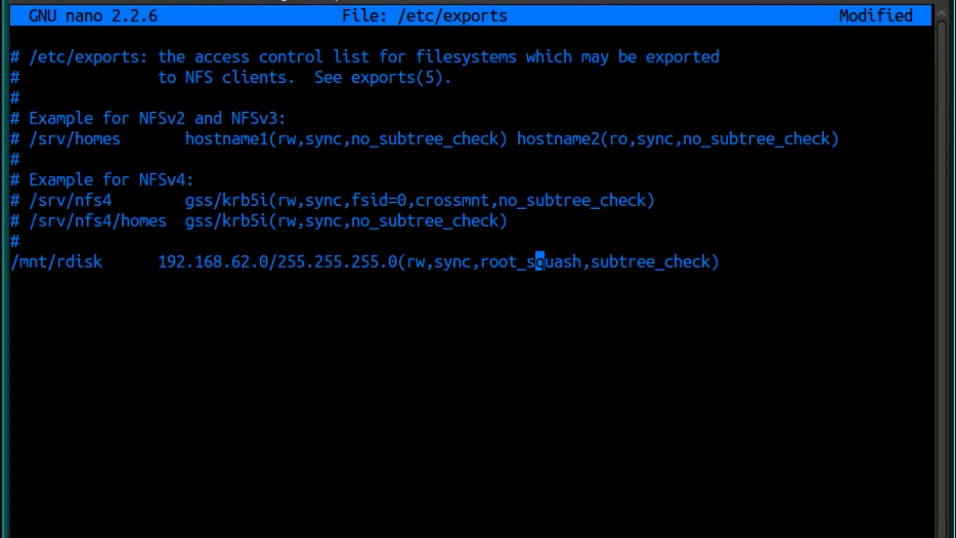
key("Right")
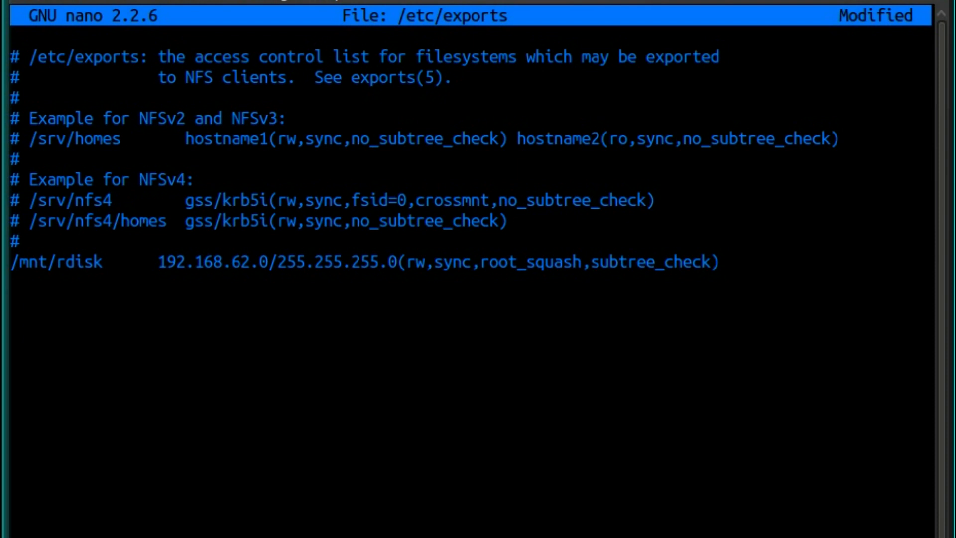
Step: Save /etc/exports, start the nfs-kernel-server service, then type a stop command
key("ctrl+x")
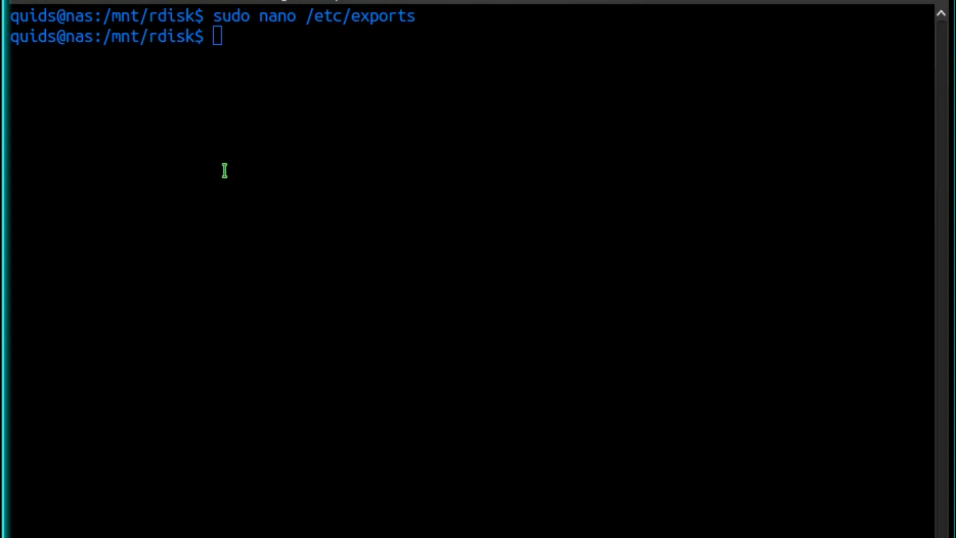
type("sudo service nfs-kernel-server start")
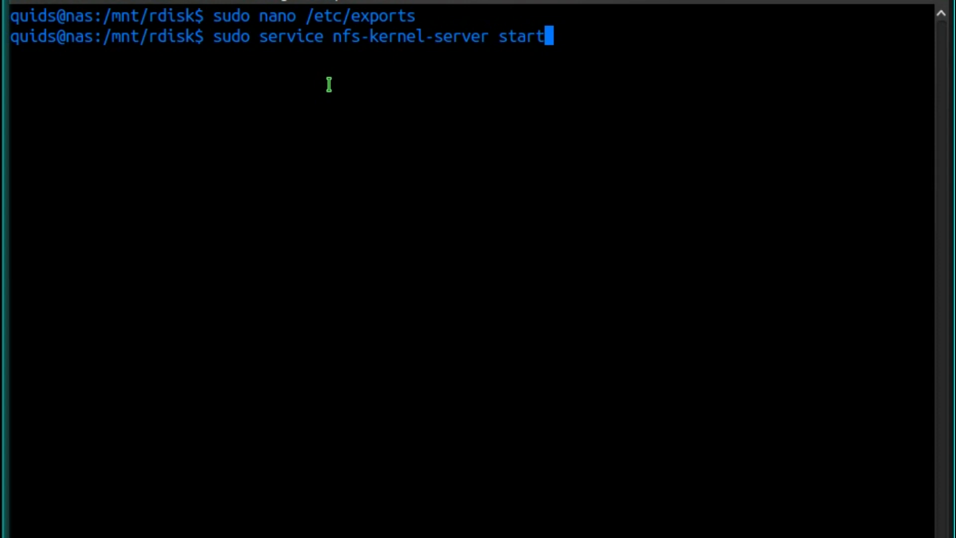
key("Return")
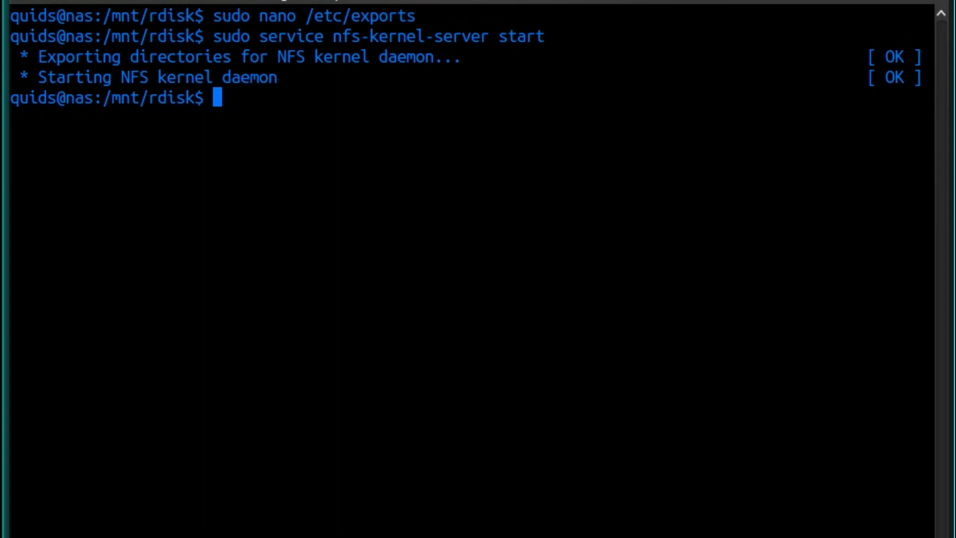
type("sudo service nfs-kernel-server st")
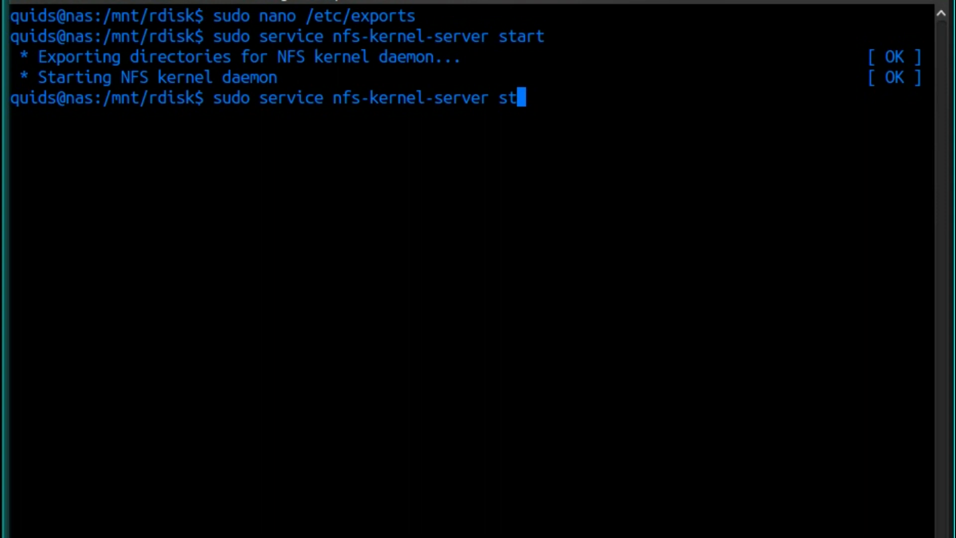
type("op")
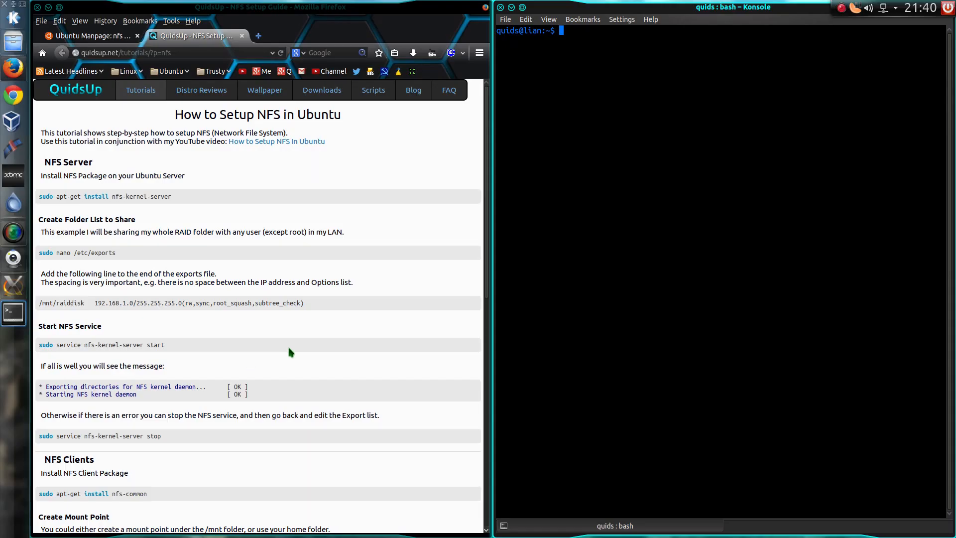
mouse_move(279, 350)
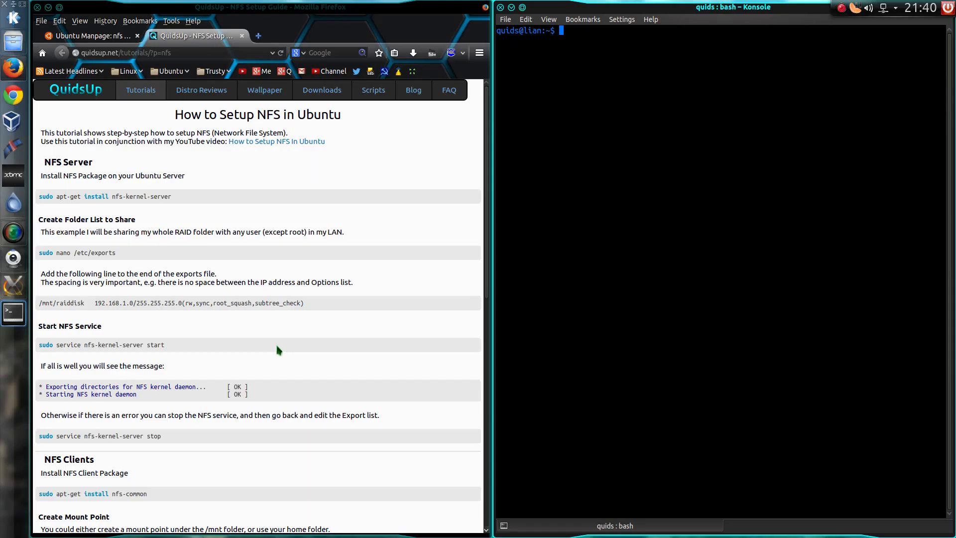
mouse_move(265, 351)
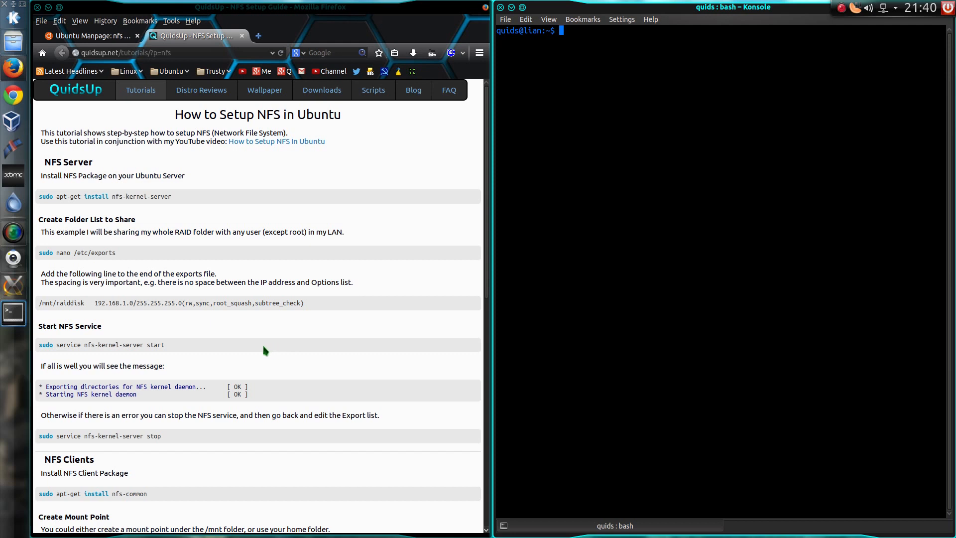
Step: Scroll the guide to NFS Clients and type the nfs-common install command
scroll("down", 3)
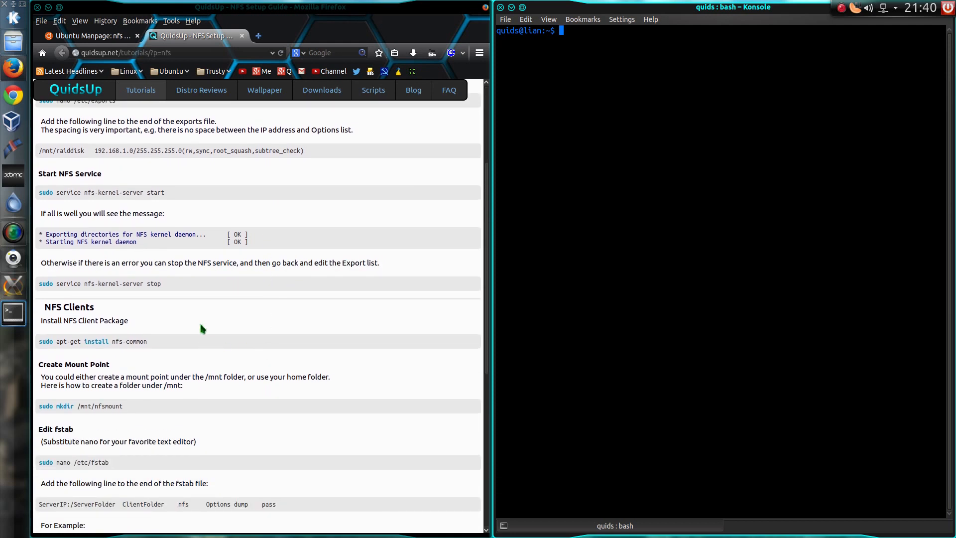
scroll("down", 3)
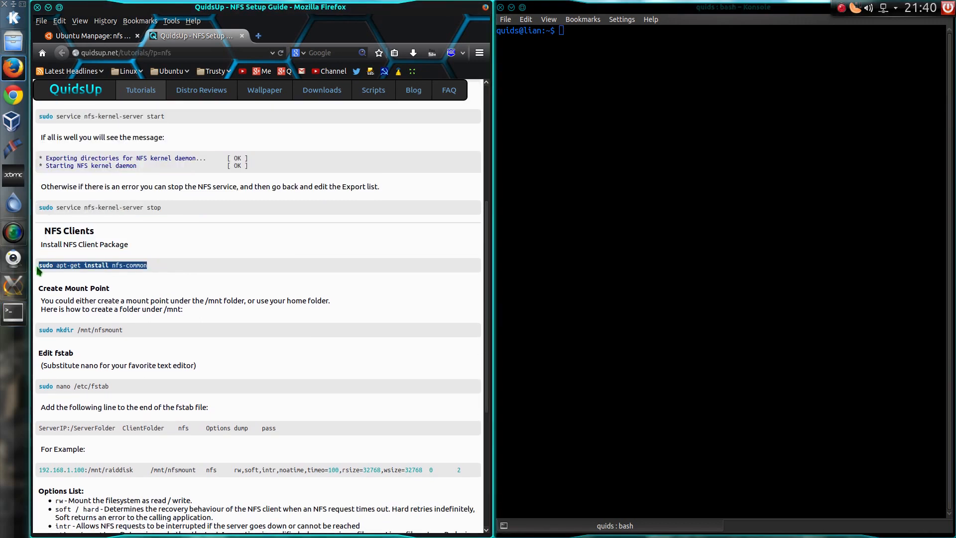
mouse_move(638, 105)
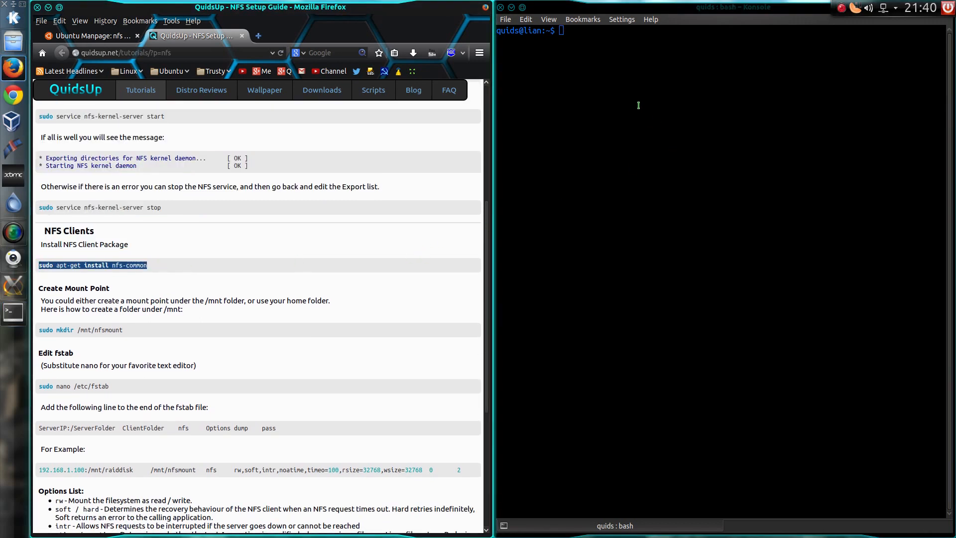
type("sudo apt-get install nfs-common")
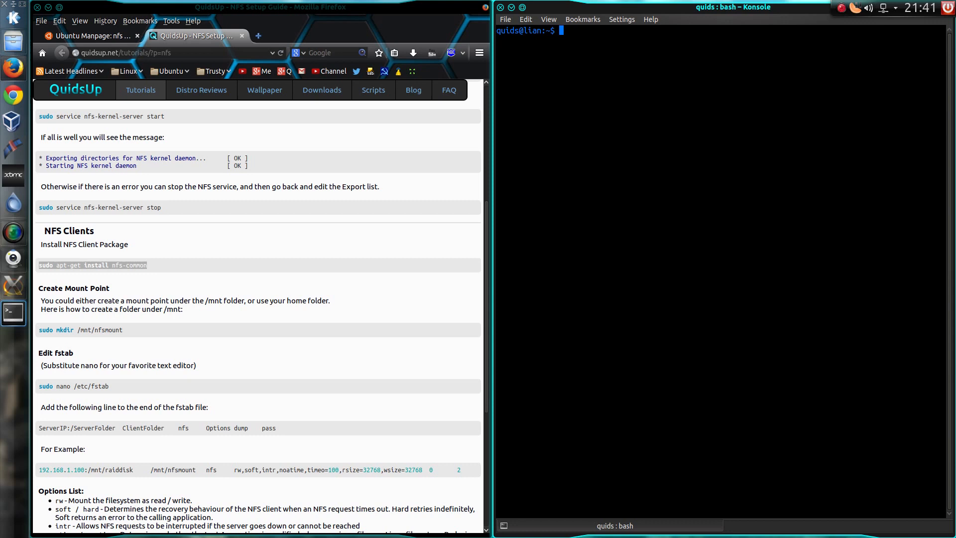
Step: List the contents of /mnt and ~/Music, then clear the terminal
type("/mnt")
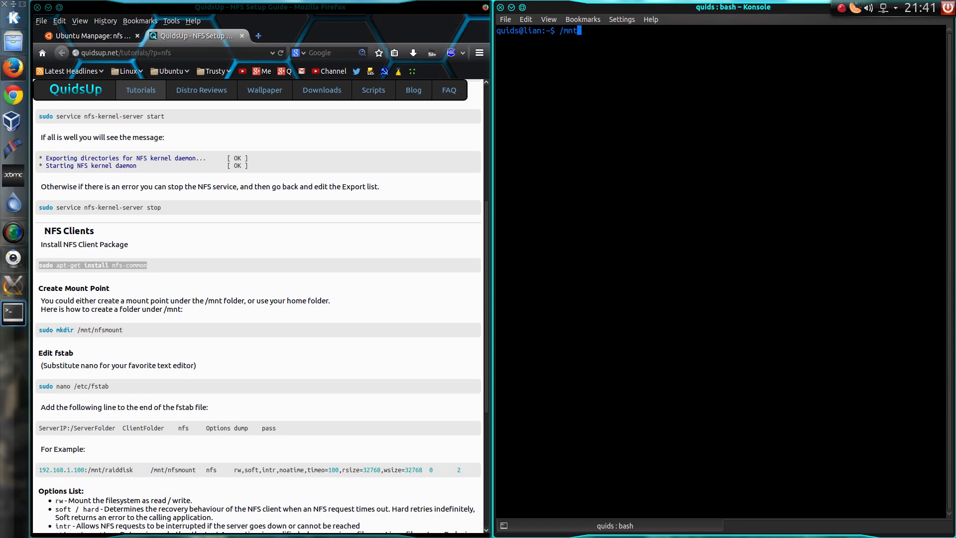
type("/")
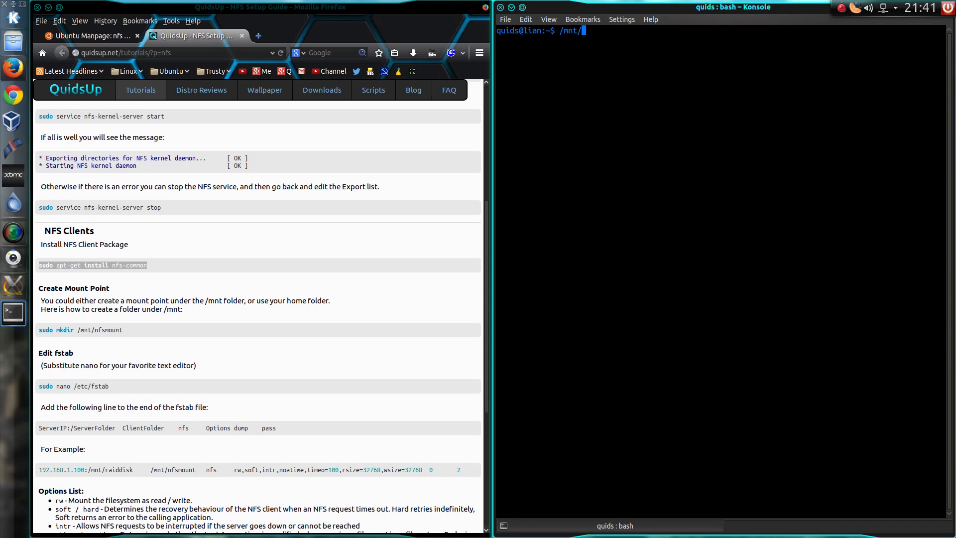
key("BackSpace")
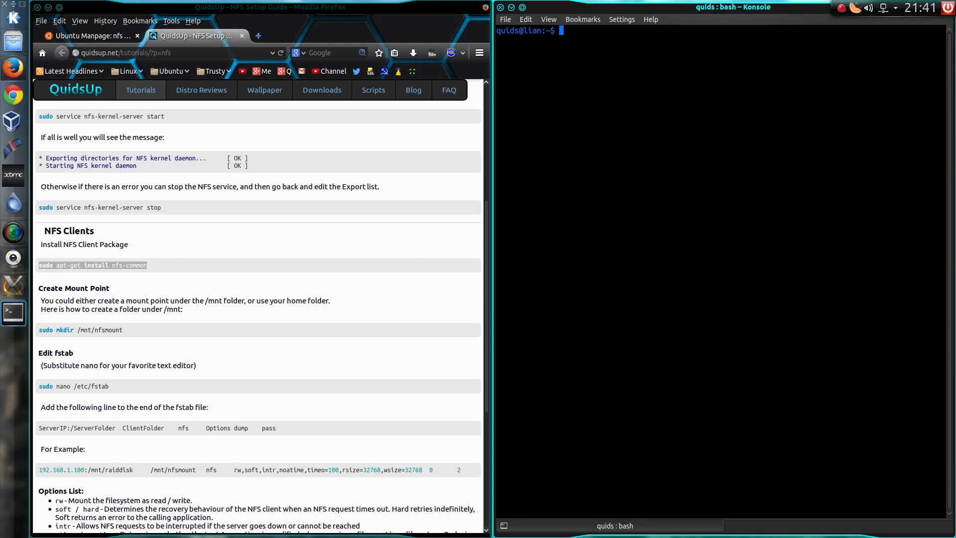
type("ls ~/Music")
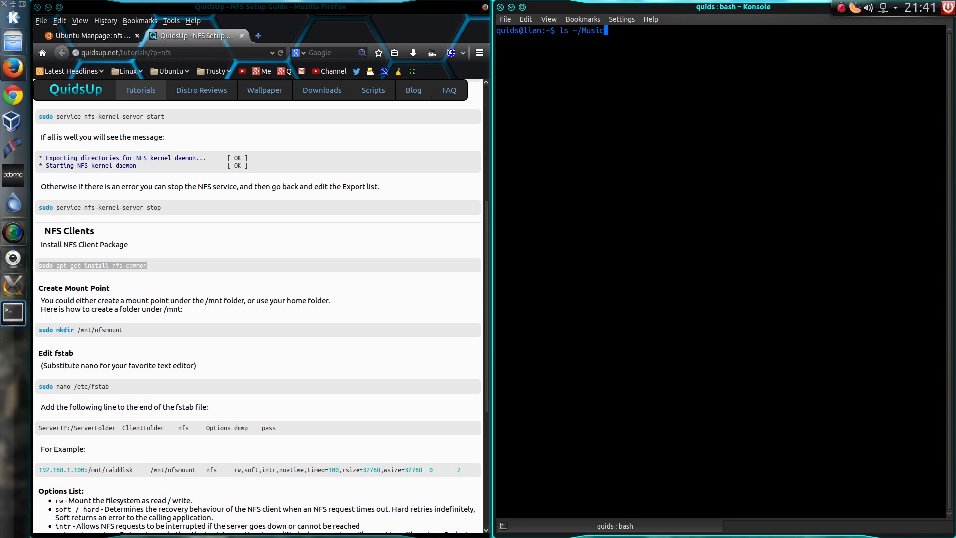
key("Return")
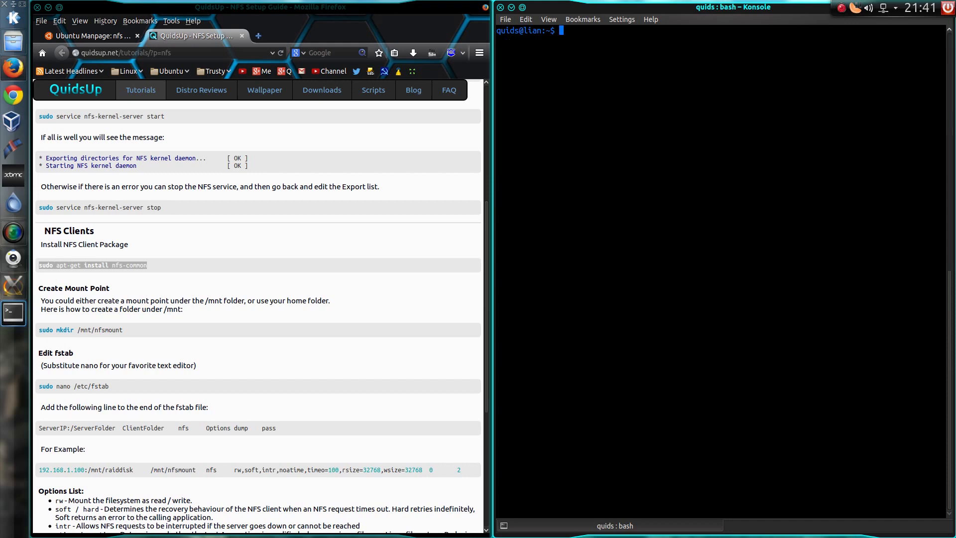
key("Return")
type("sudo mkdir /mnt/nfsmount")
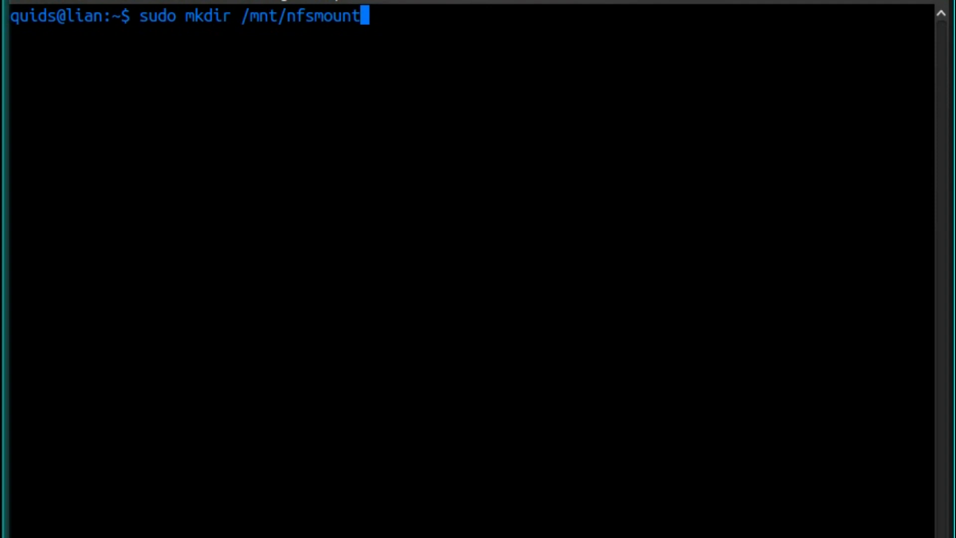
Step: Run sudo mkdir /mnt/nfsmount to create the mount-point folder
key("Return")
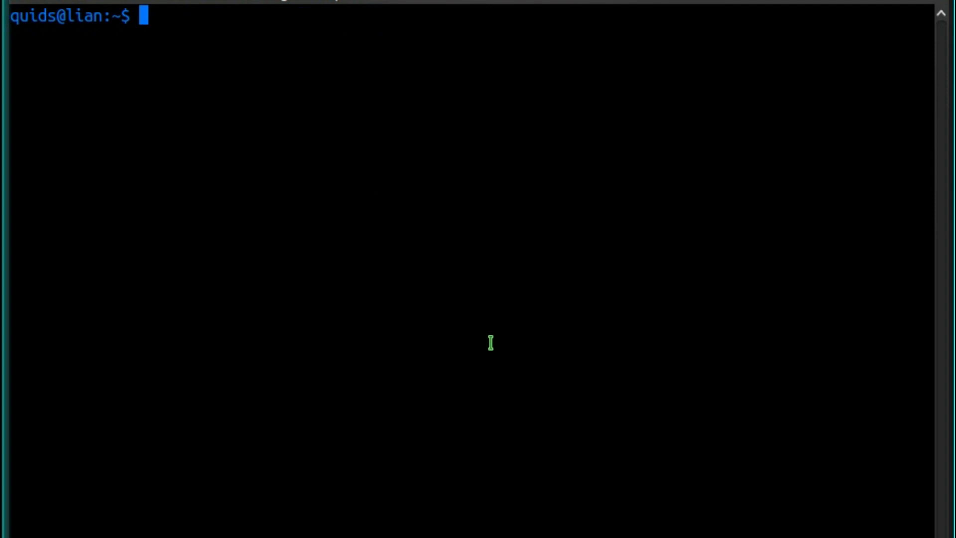
Step: Launch Kate on /etc/fstab with sudo -H and enter the administrator password
type("sudo -H")
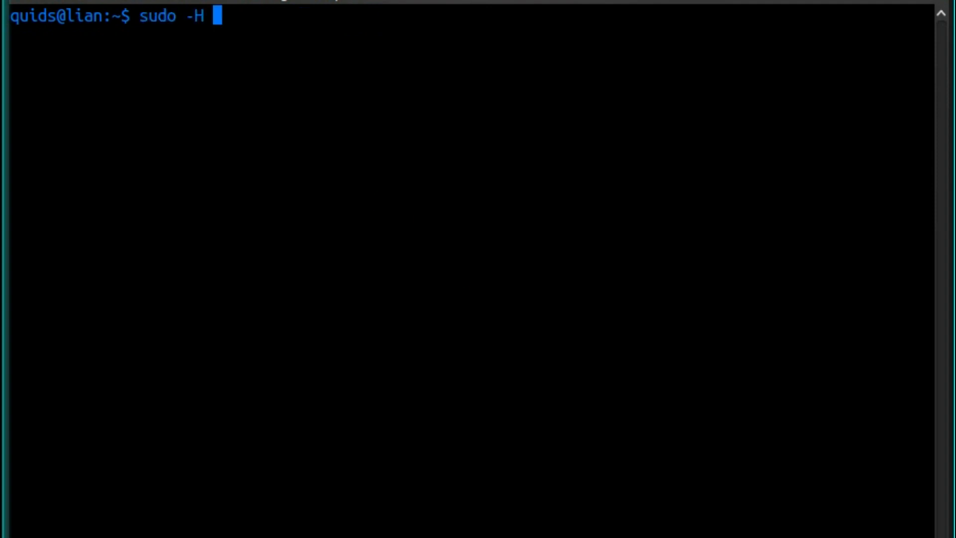
type("kate")
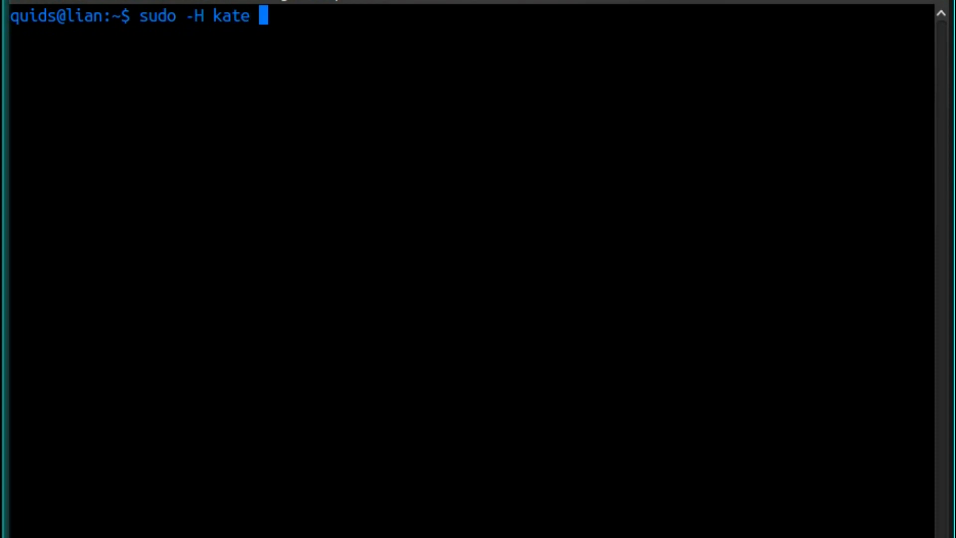
type("/etc/fstab")
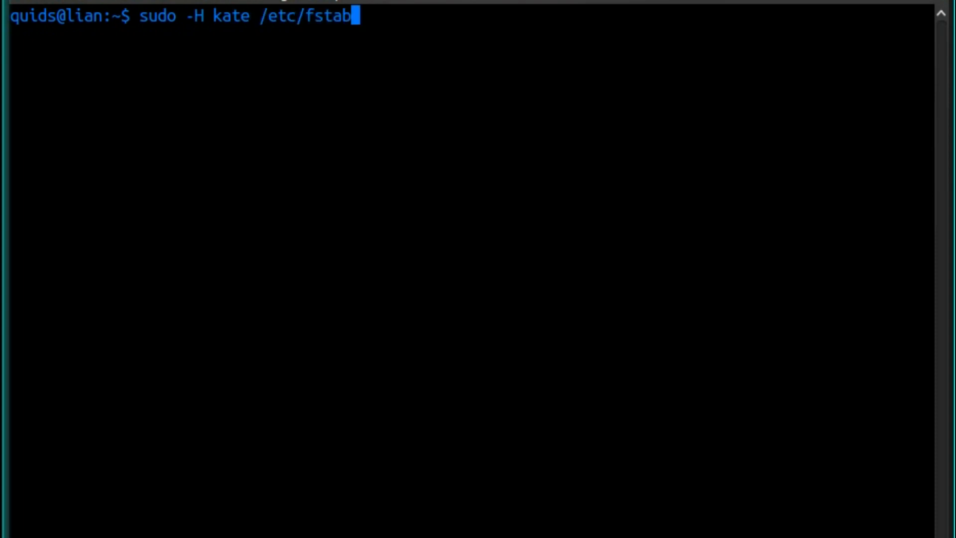
key("Return")
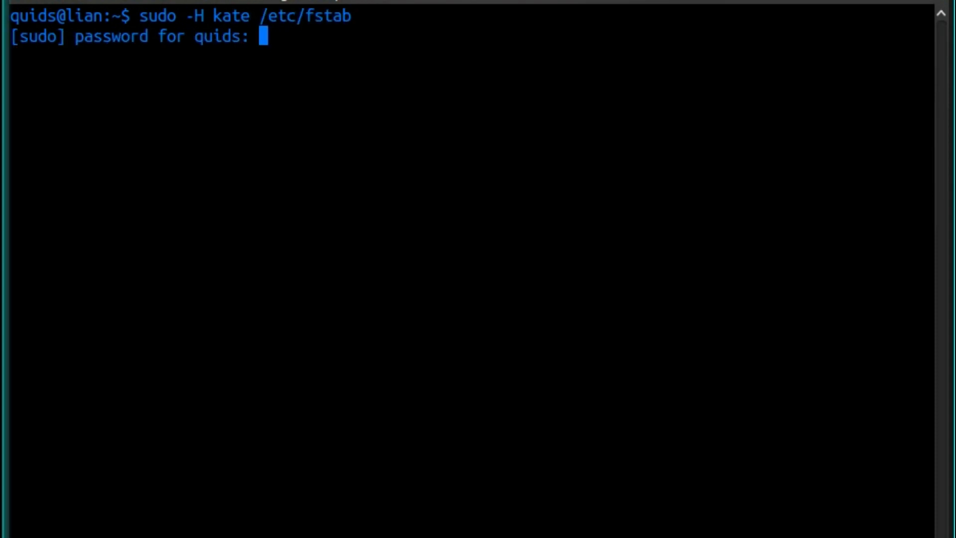
key("Return")
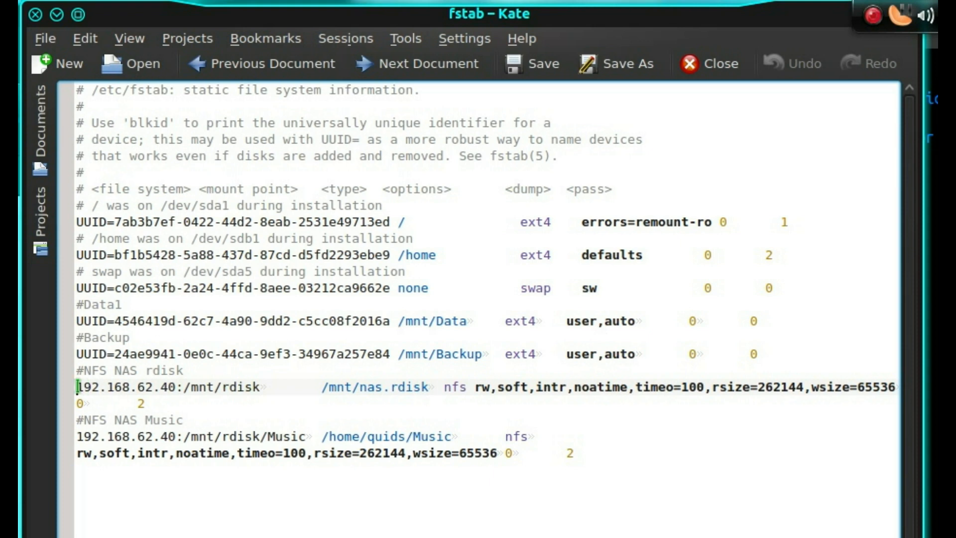
double_click(125, 387)
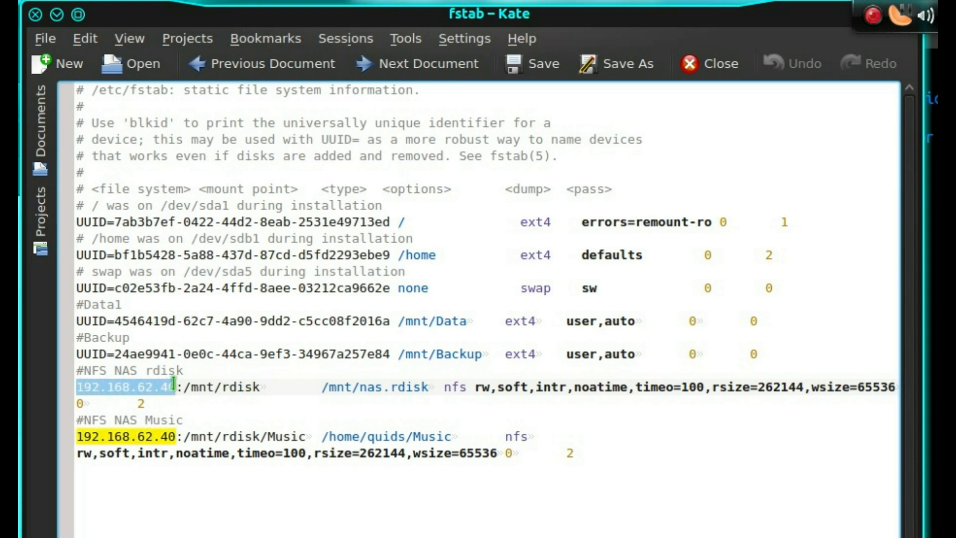
left_click(189, 386)
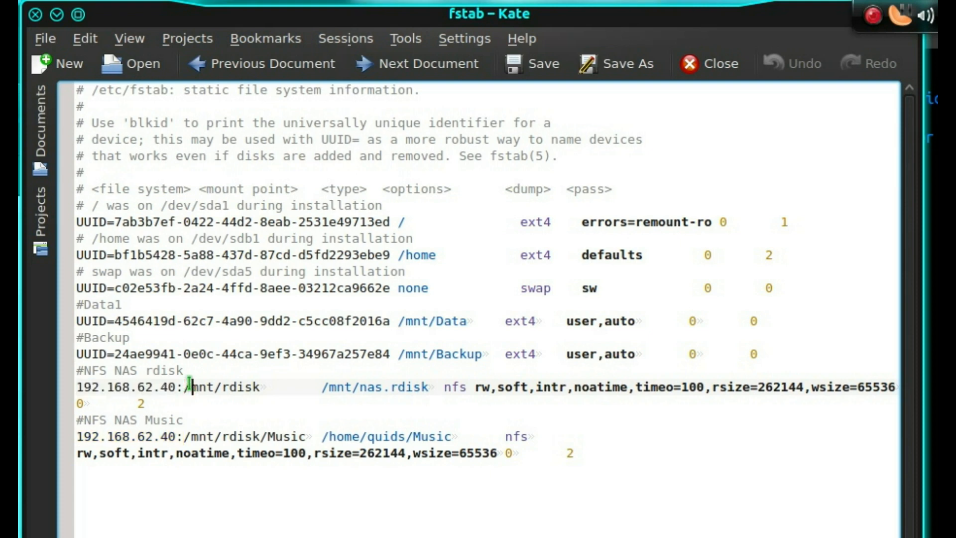
double_click(226, 386)
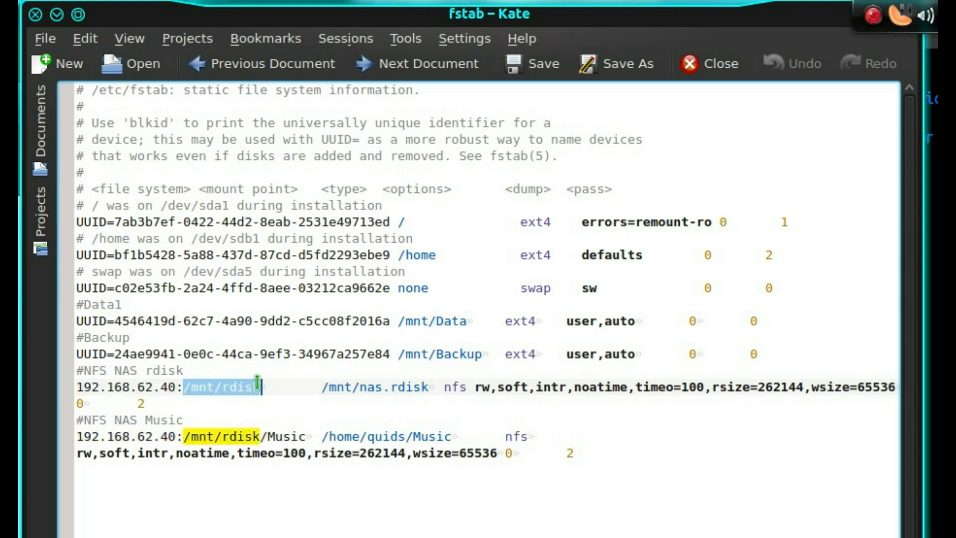
left_click(260, 387)
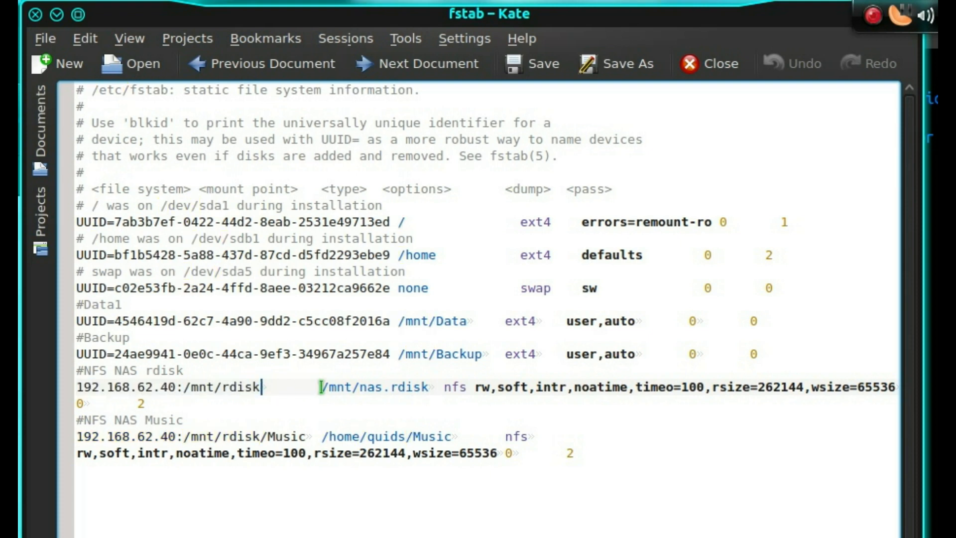
double_click(377, 386)
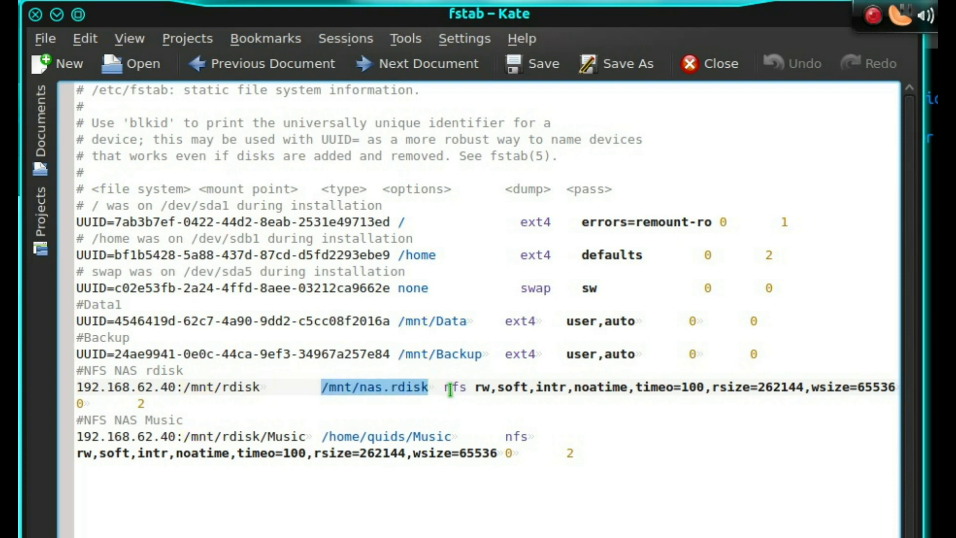
double_click(454, 386)
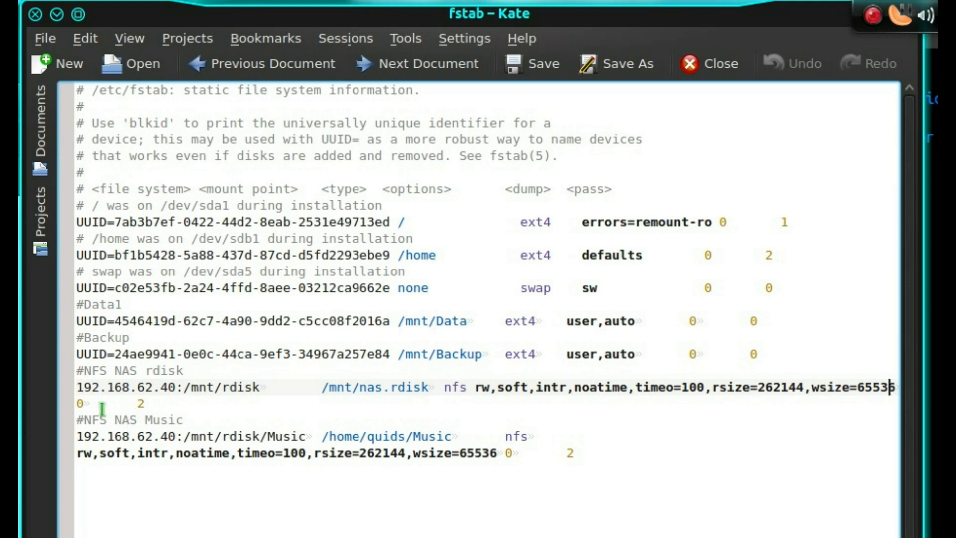
left_click(142, 419)
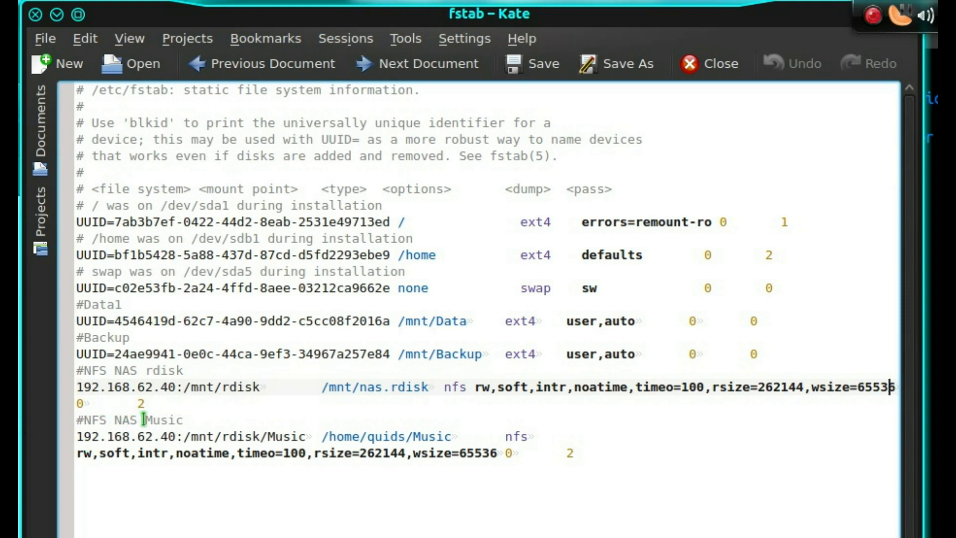
mouse_move(250, 412)
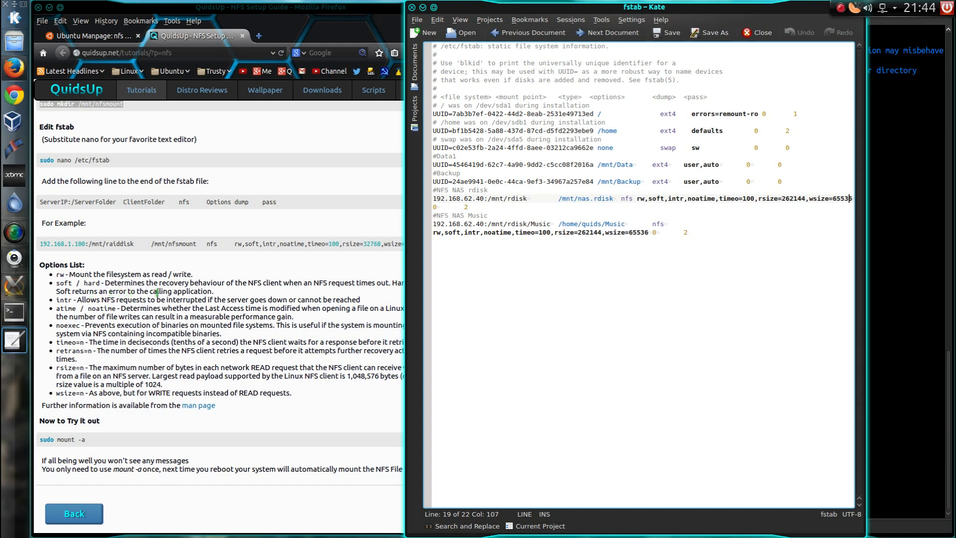
mouse_move(125, 330)
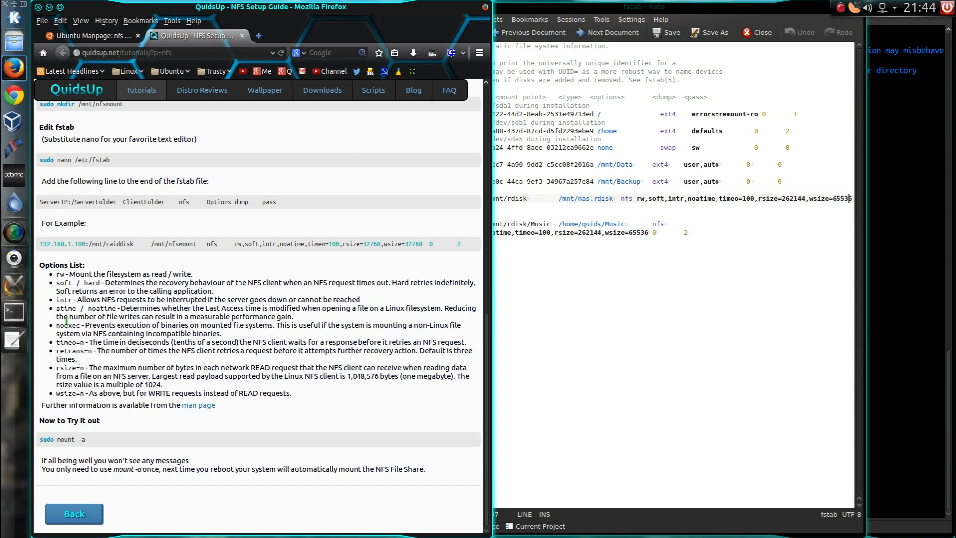
Step: Highlight the noatime description in the guide's NFS mount options list
double_click(149, 308)
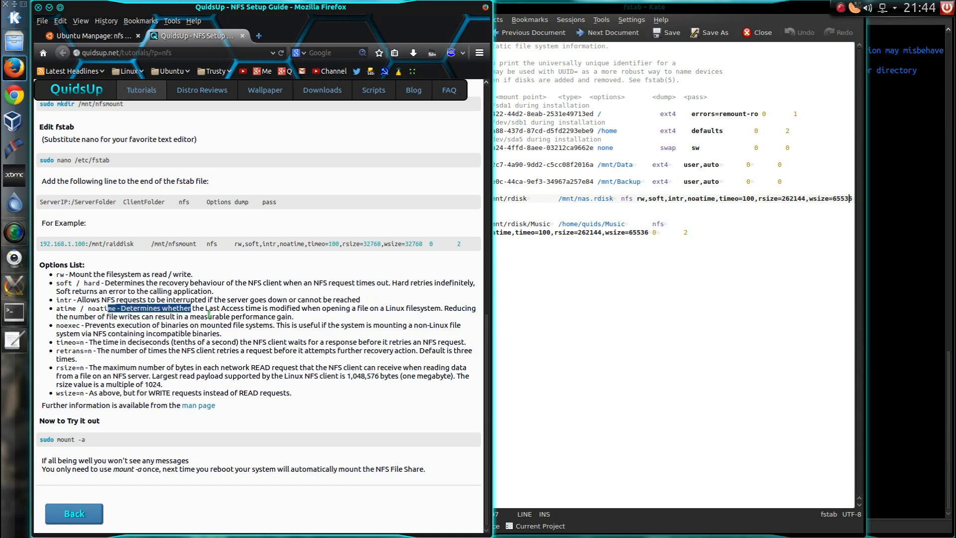
mouse_move(325, 321)
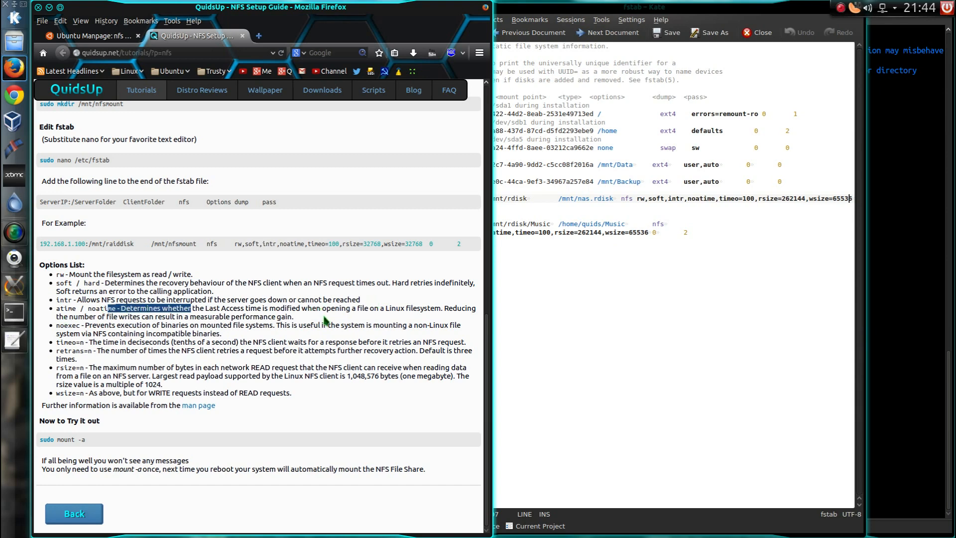
mouse_move(371, 312)
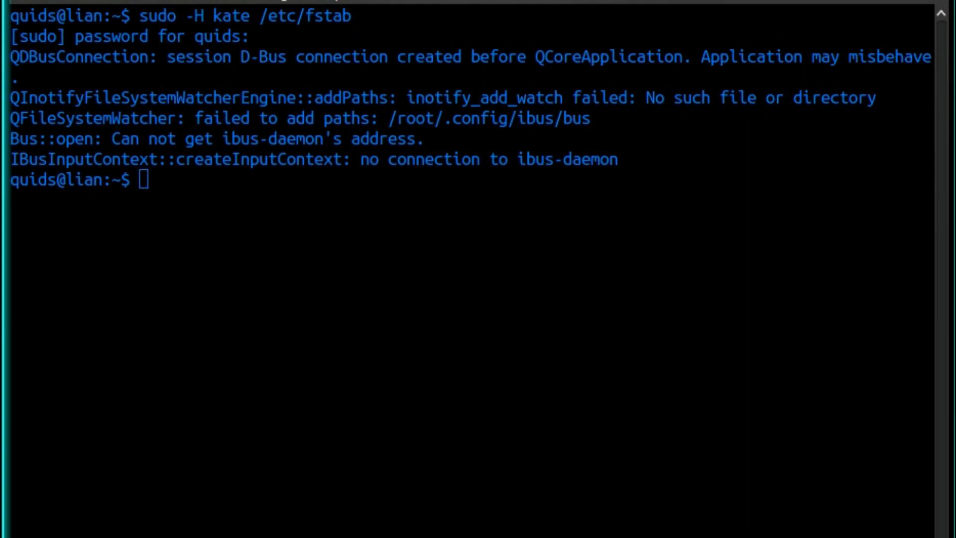
Step: Type sudo mount -a, then cancel it with Ctrl+C
type("sudo mount -a")
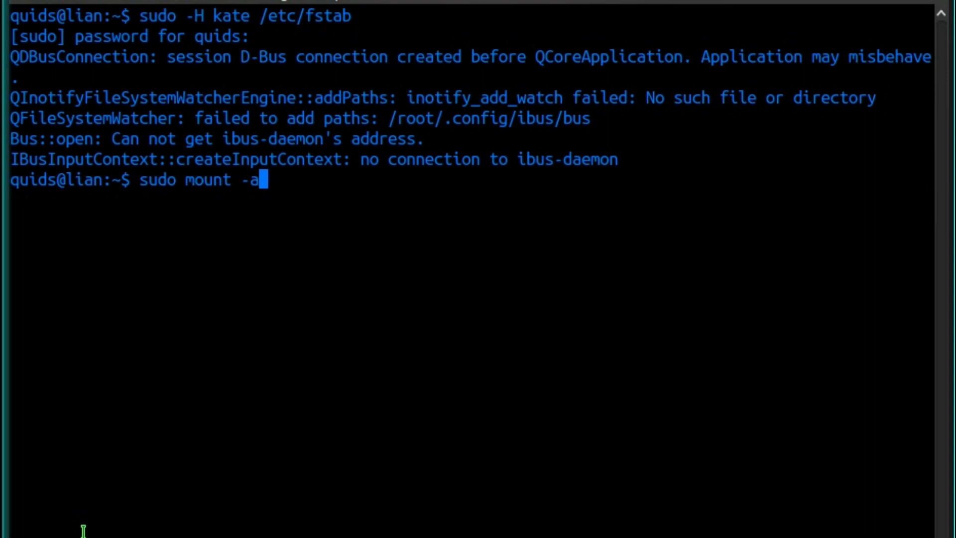
key("ctrl+c")
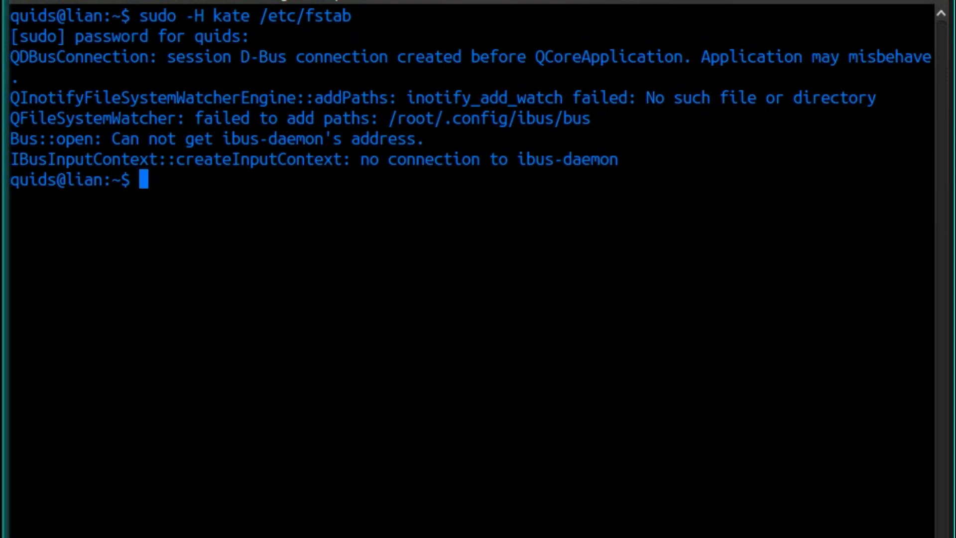